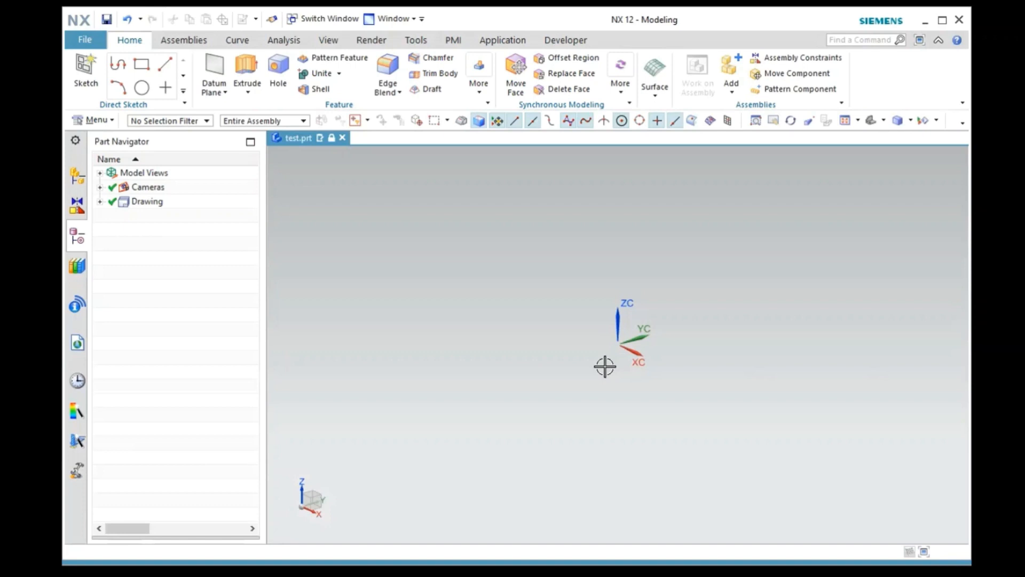
mouse_move(486, 363)
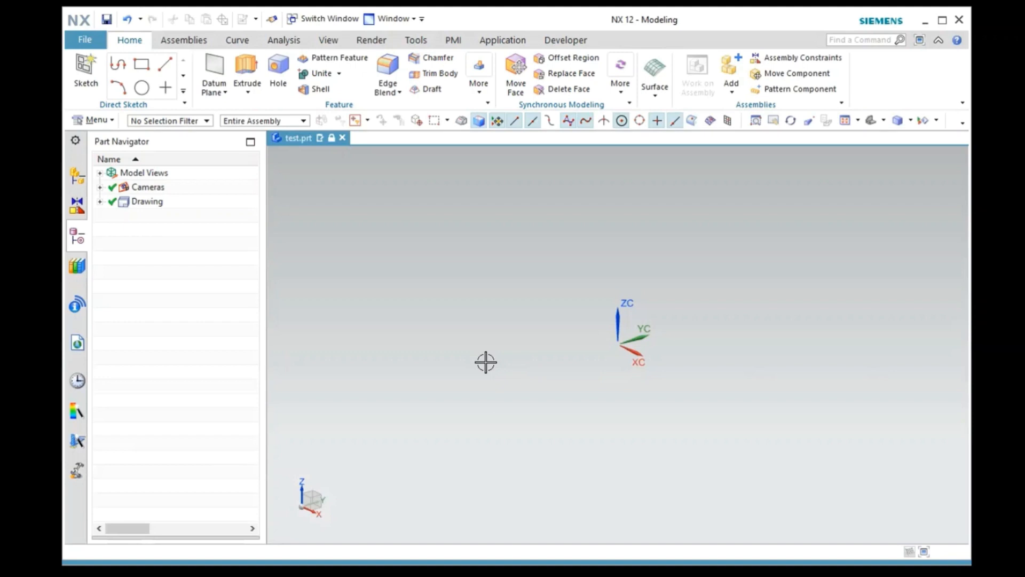
mouse_move(111, 123)
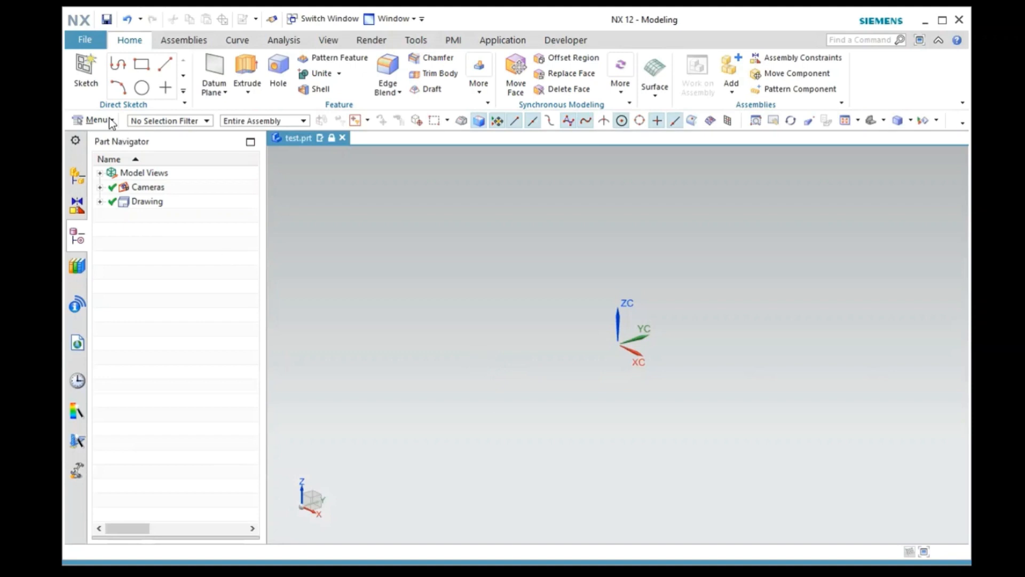
Step: Open the C# journal that creates a blank part with a drawing sheet in the Journal Editor
left_click(96, 120)
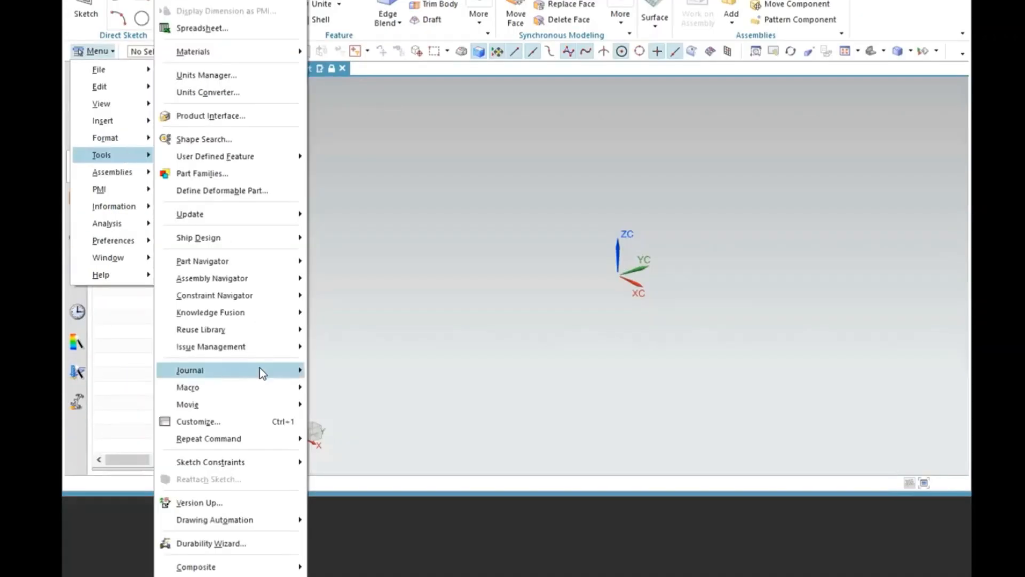
left_click(189, 369)
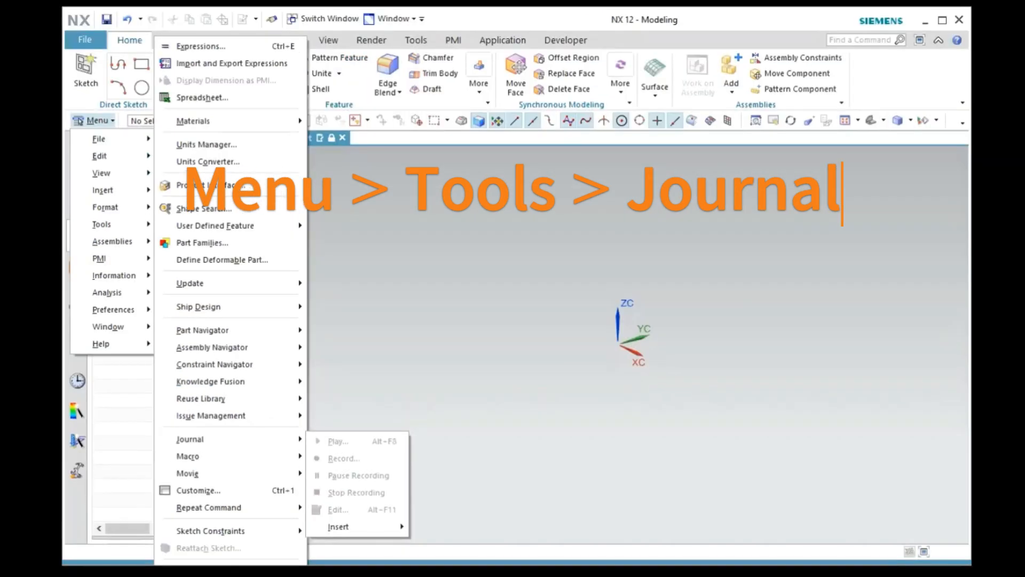
left_click(338, 509)
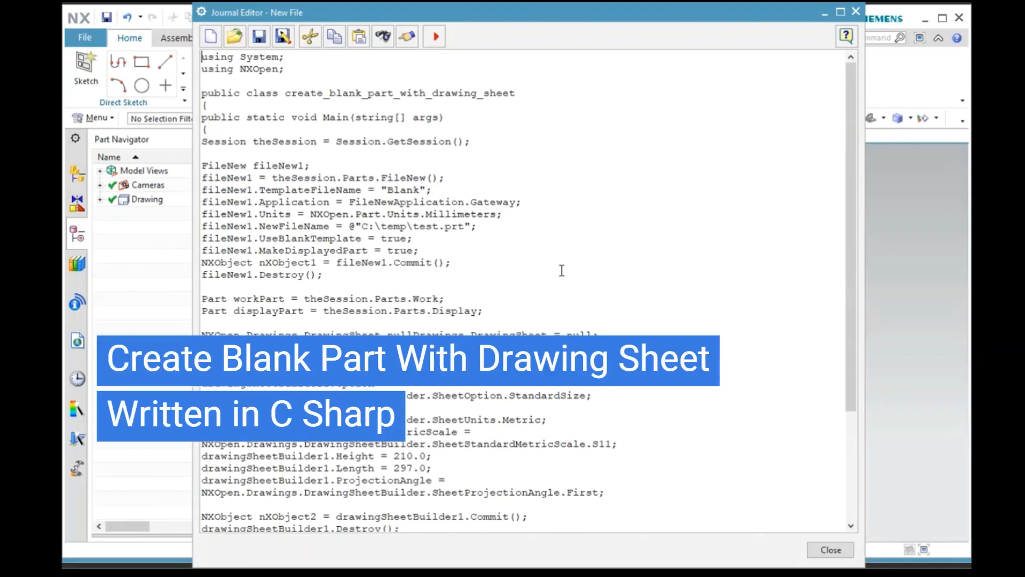
mouse_move(114, 128)
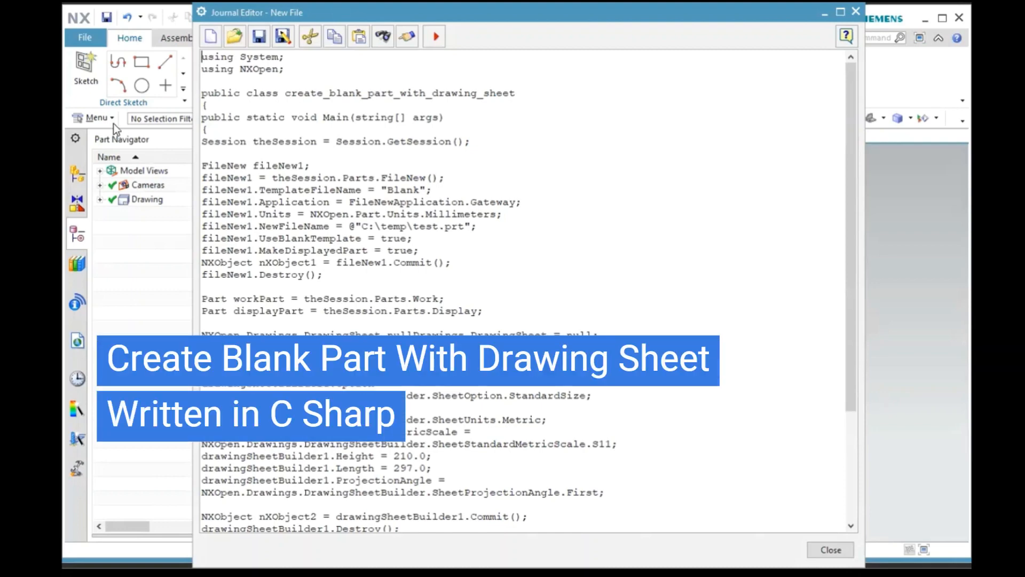
Step: Reopen the full command Menu while the C# journal stays open in the Journal Editor
left_click(97, 119)
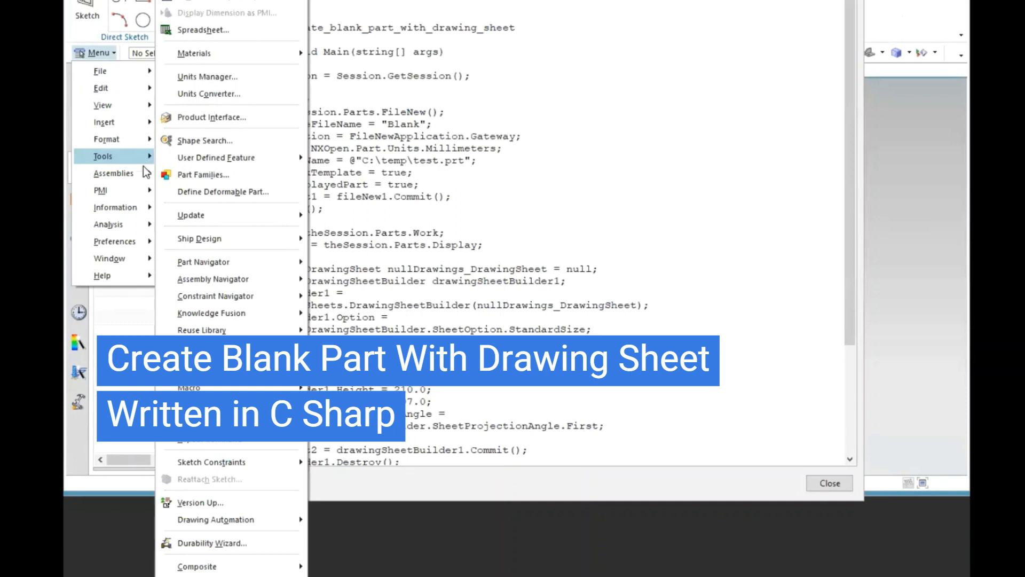
Step: Open User Interface Preferences on journal settings, showing C# language and Unicode file format
left_click(114, 241)
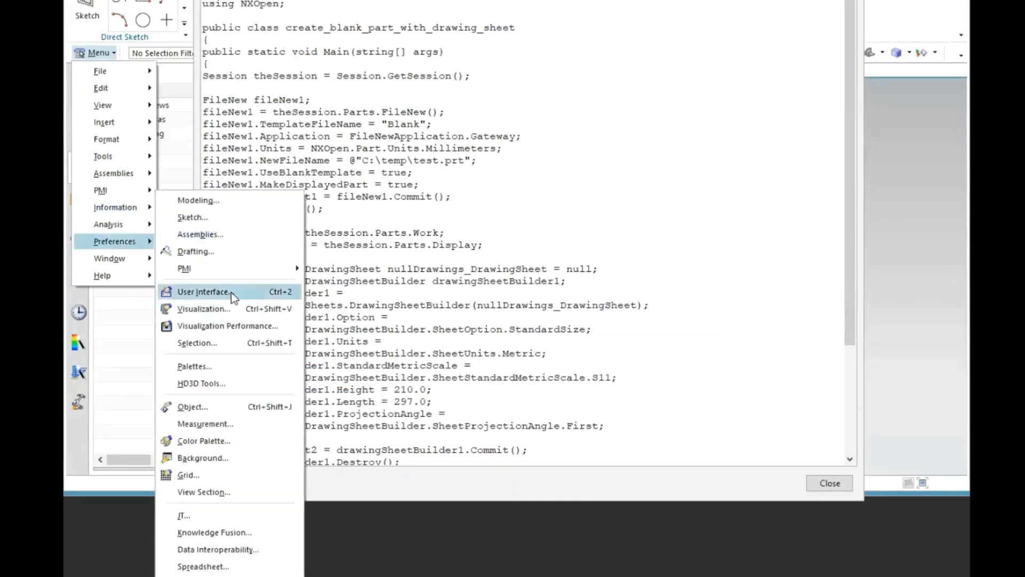
left_click(203, 291)
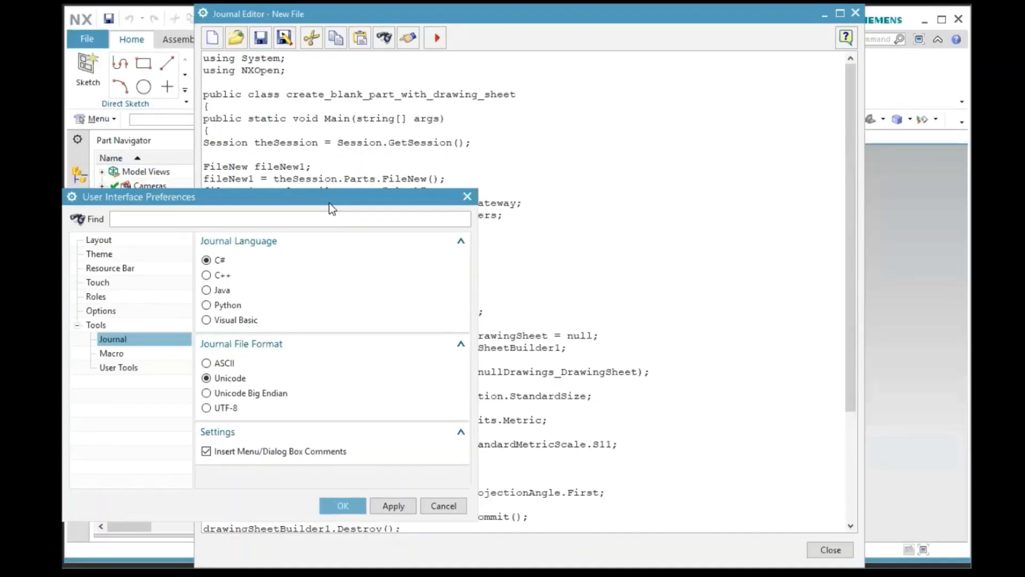
left_click(288, 218)
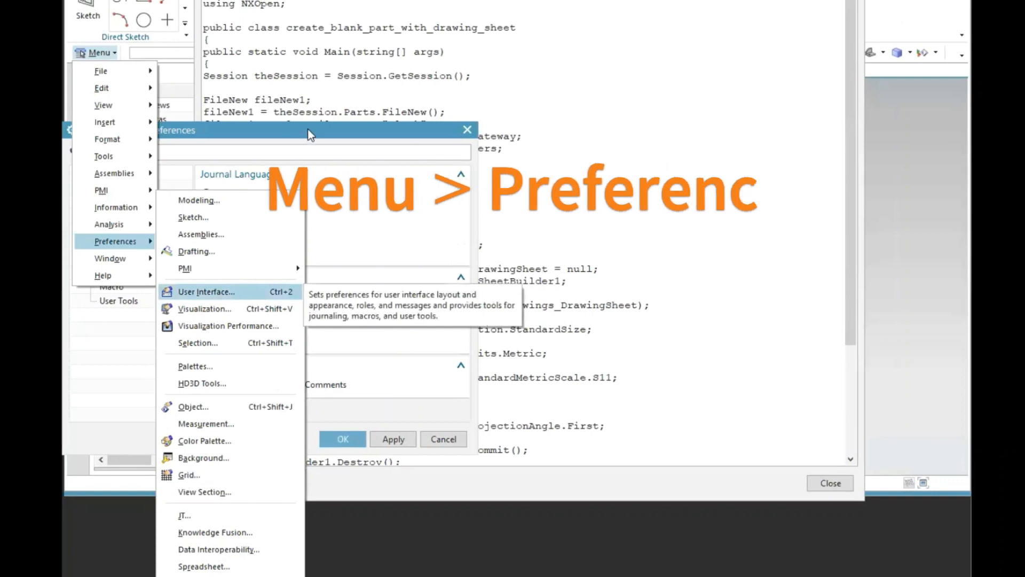
left_click(206, 292)
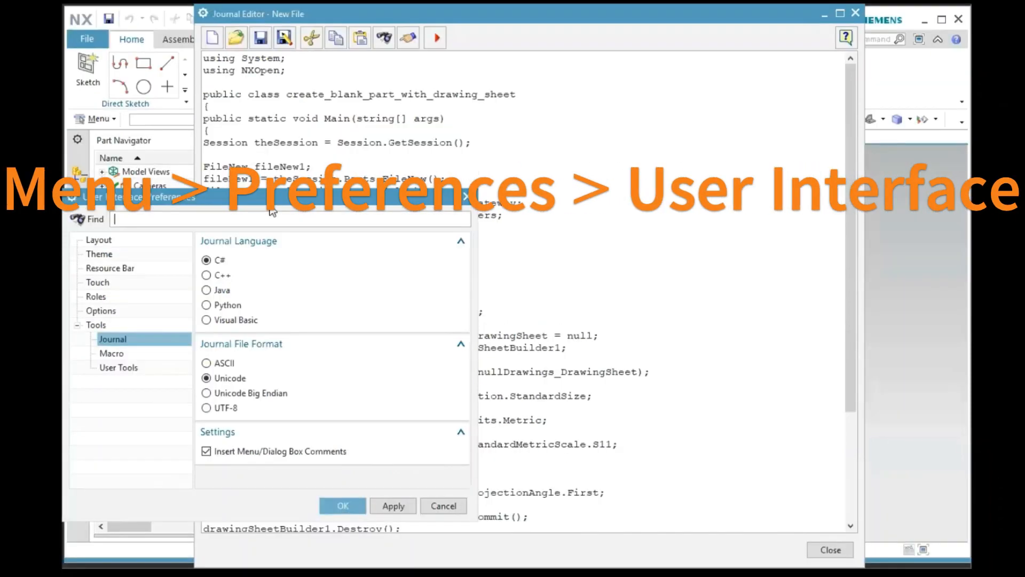
mouse_move(147, 216)
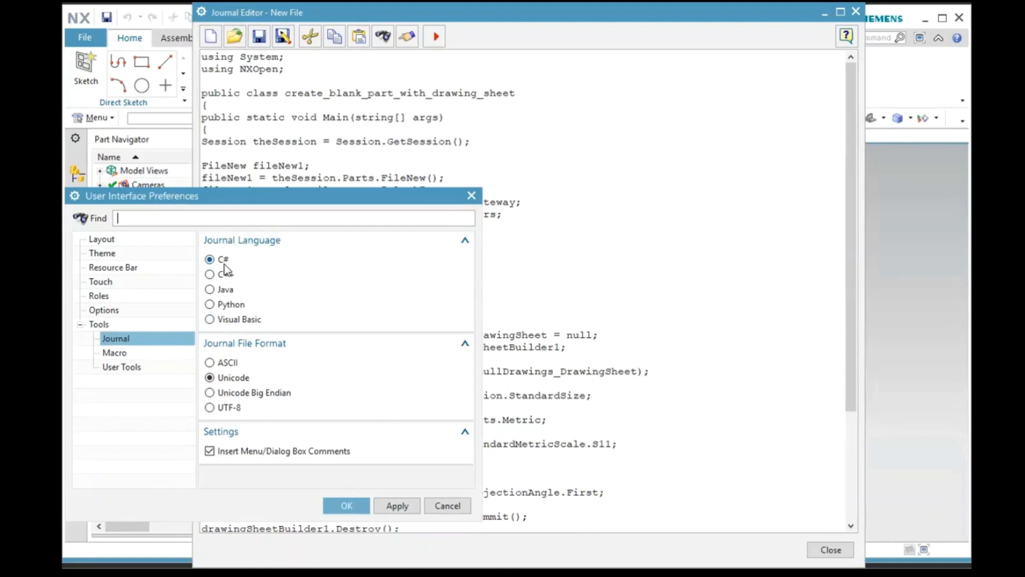
mouse_move(248, 264)
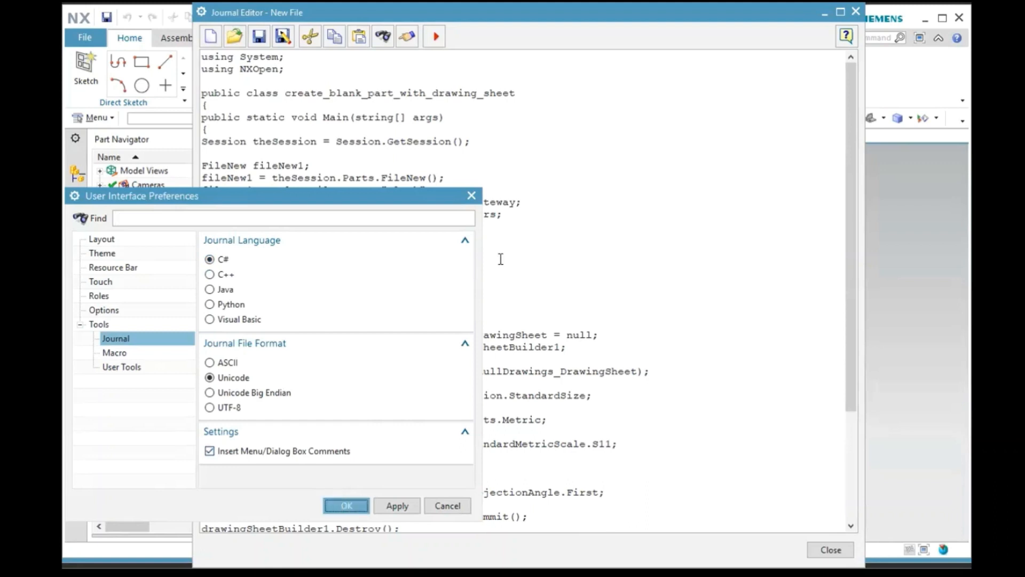
Step: Close User Interface Preferences with OK and clear the code highlight in the Journal Editor
left_click(347, 505)
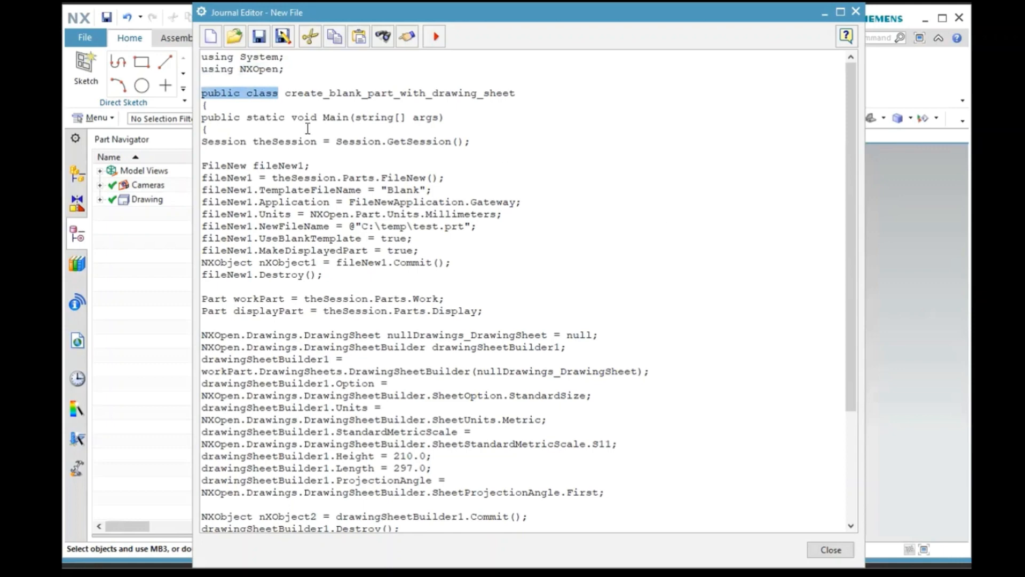
mouse_move(264, 96)
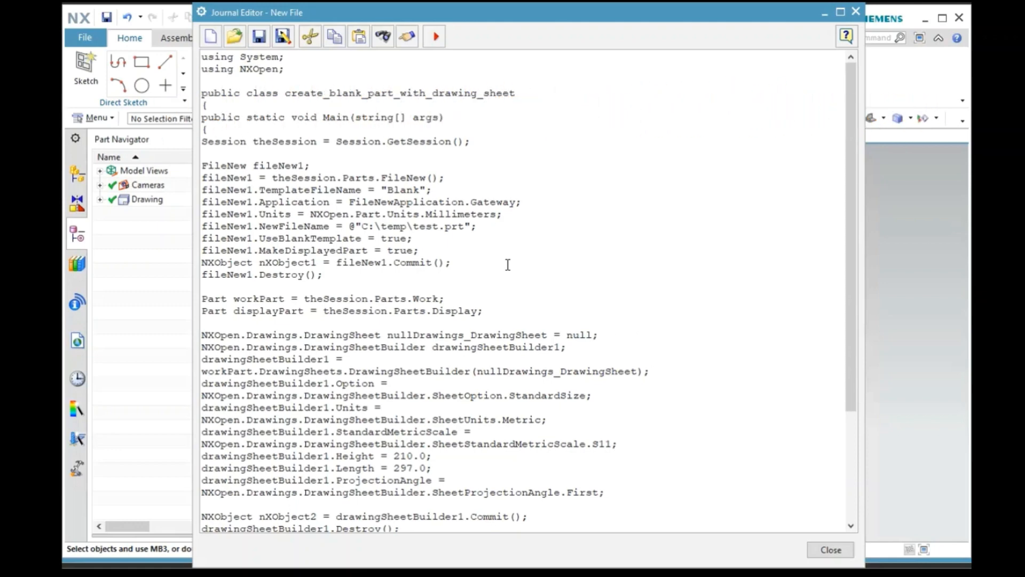
left_click(449, 262)
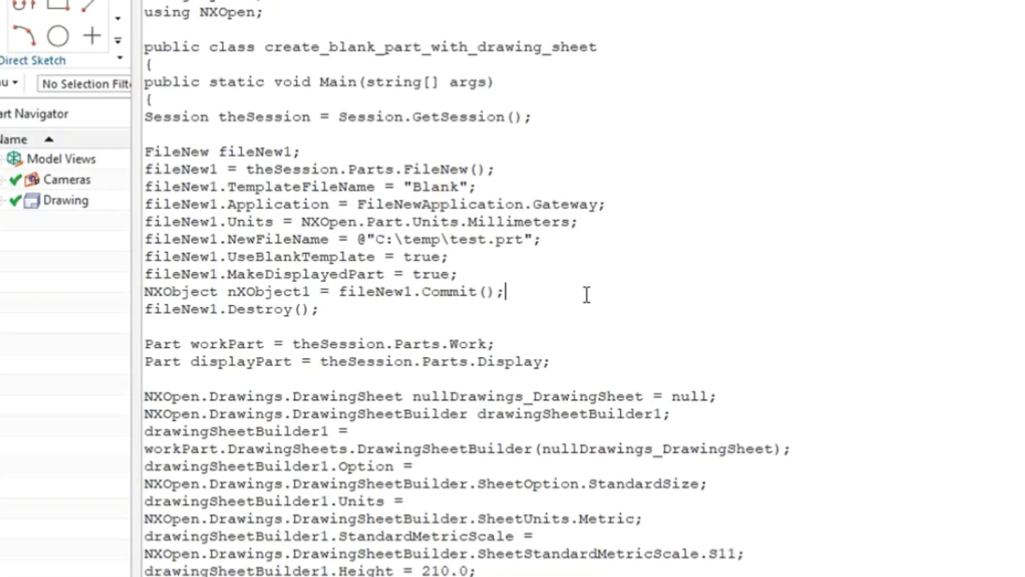
mouse_move(569, 226)
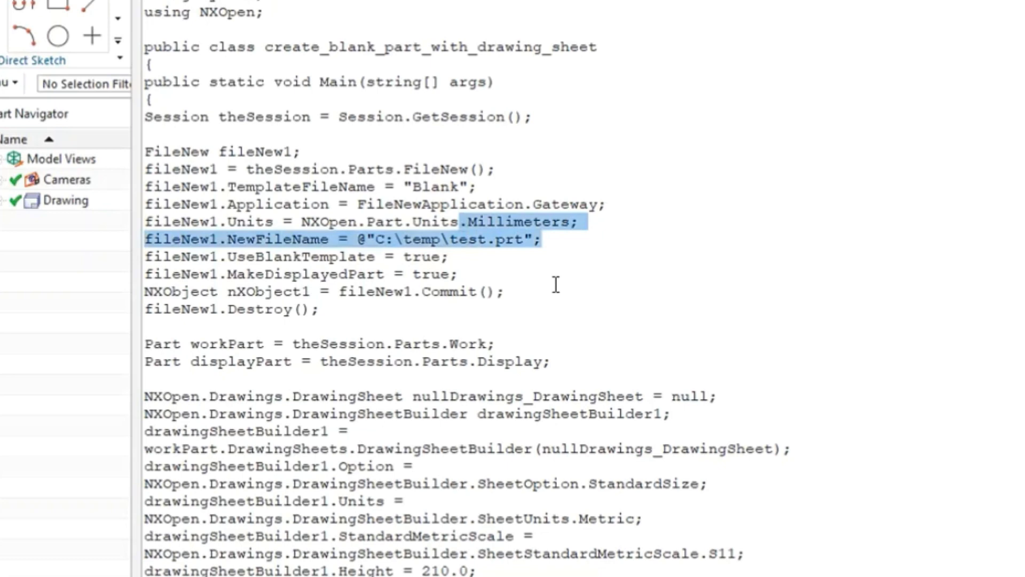
left_click(357, 330)
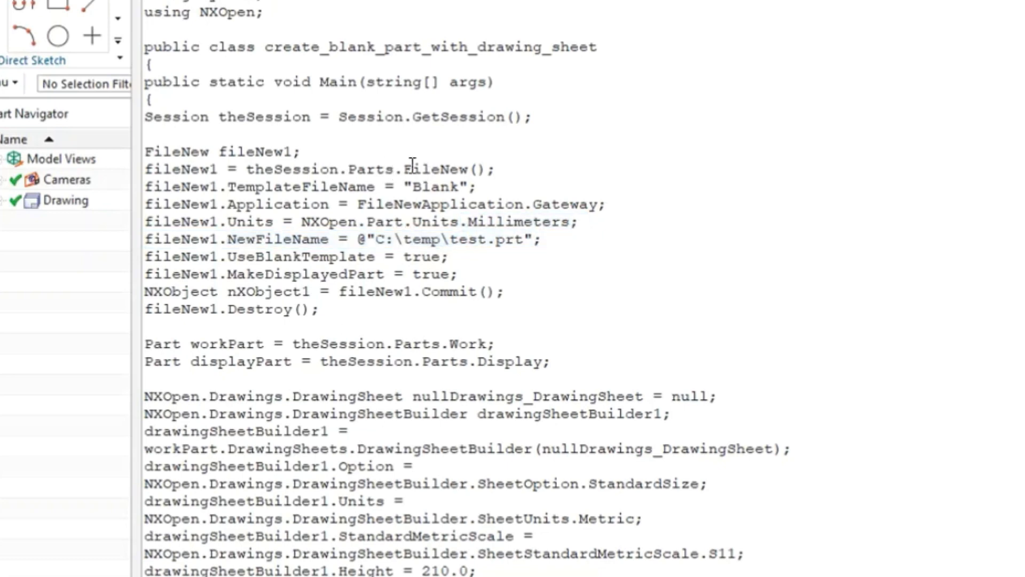
double_click(431, 169)
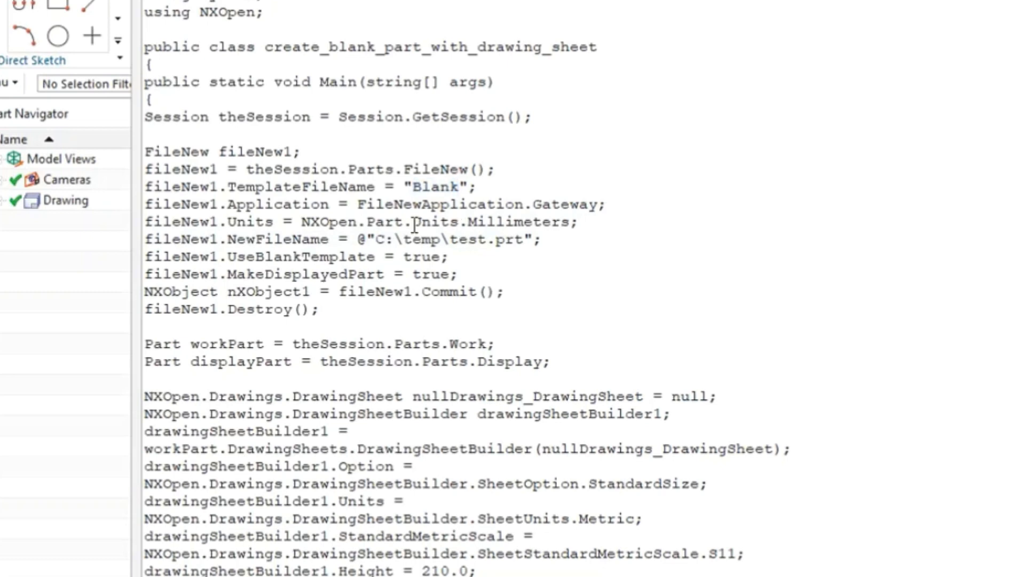
double_click(471, 221)
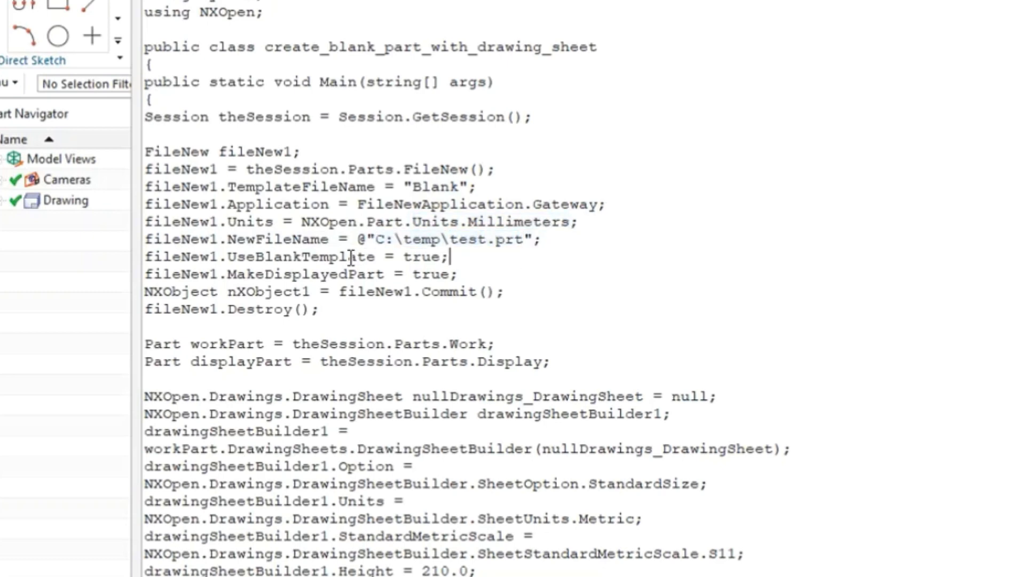
double_click(301, 256)
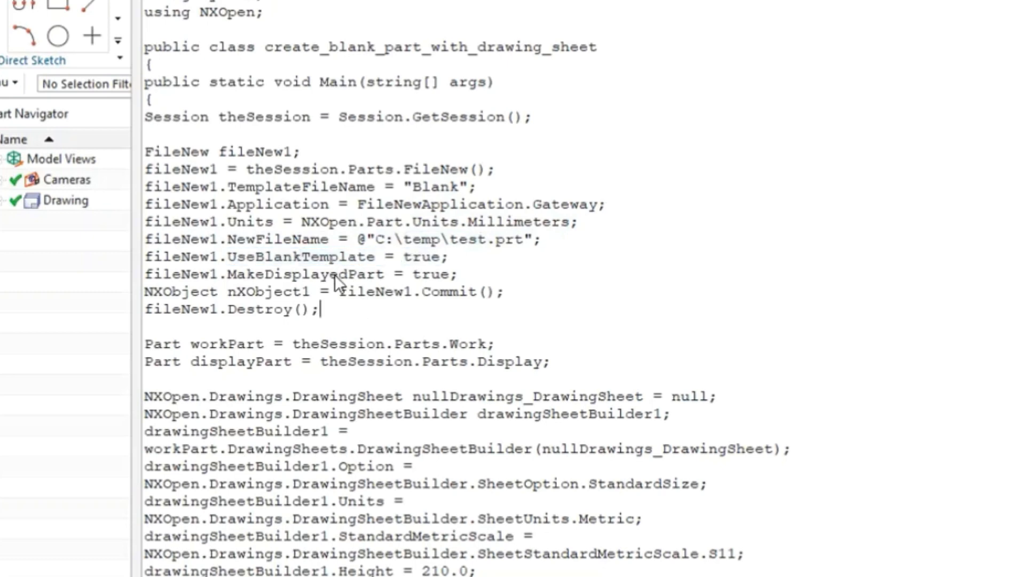
double_click(431, 273)
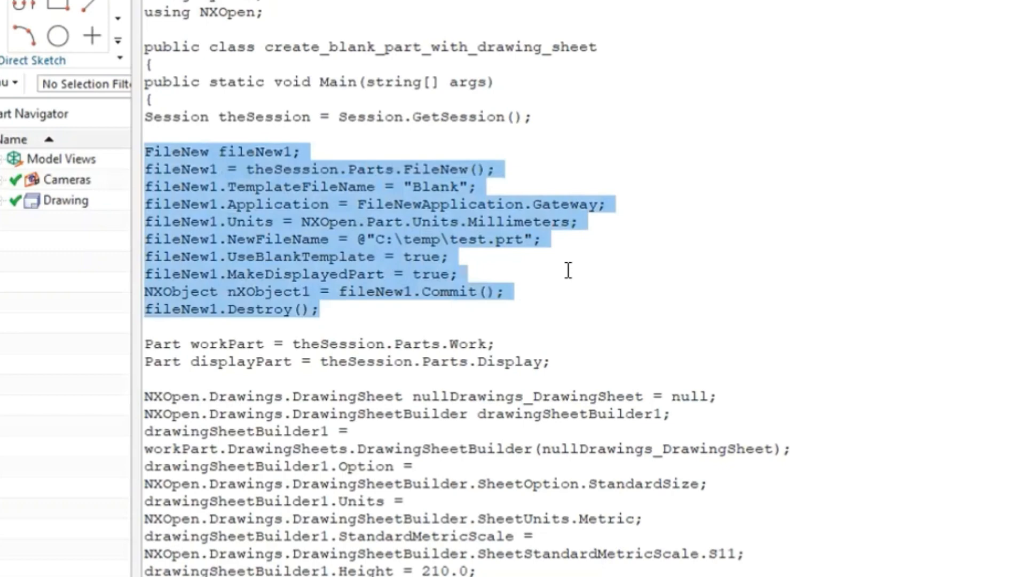
mouse_move(789, 381)
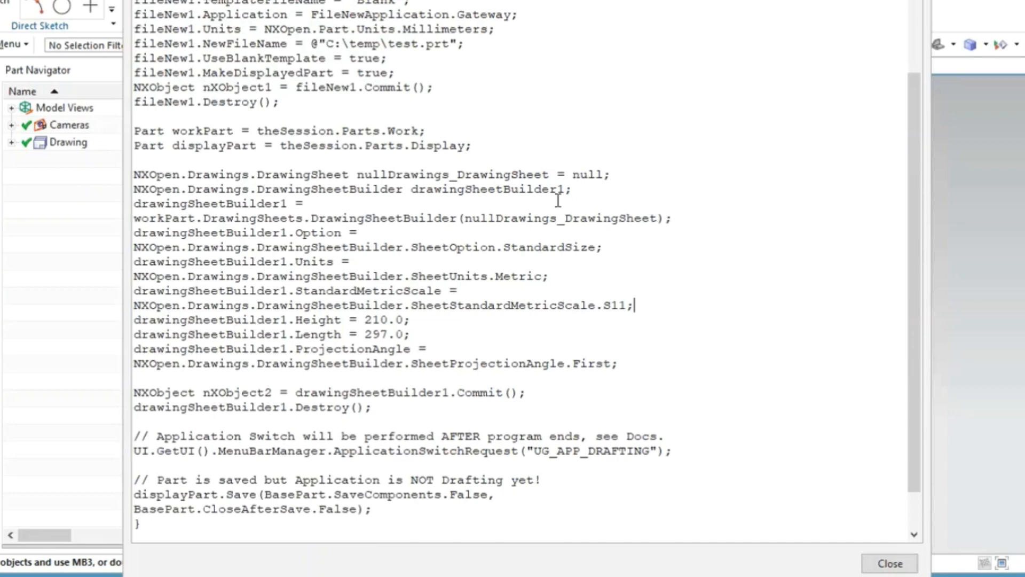
type("NX")
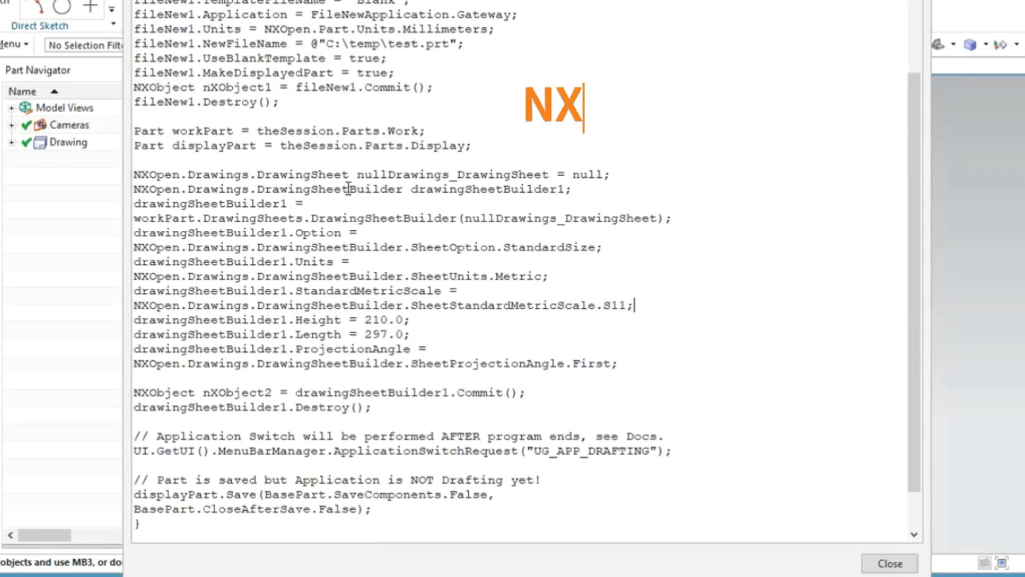
double_click(330, 189)
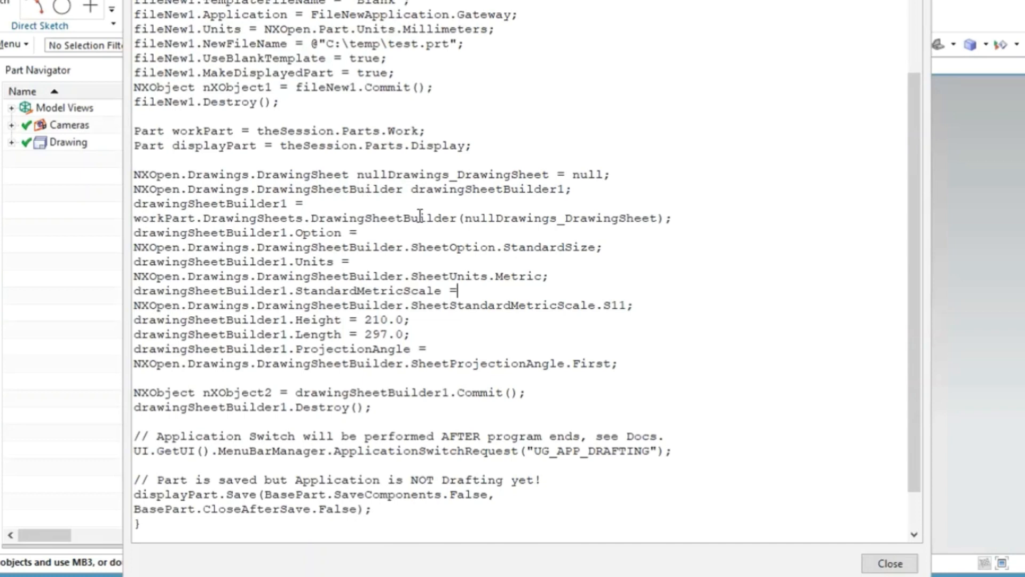
double_click(329, 189)
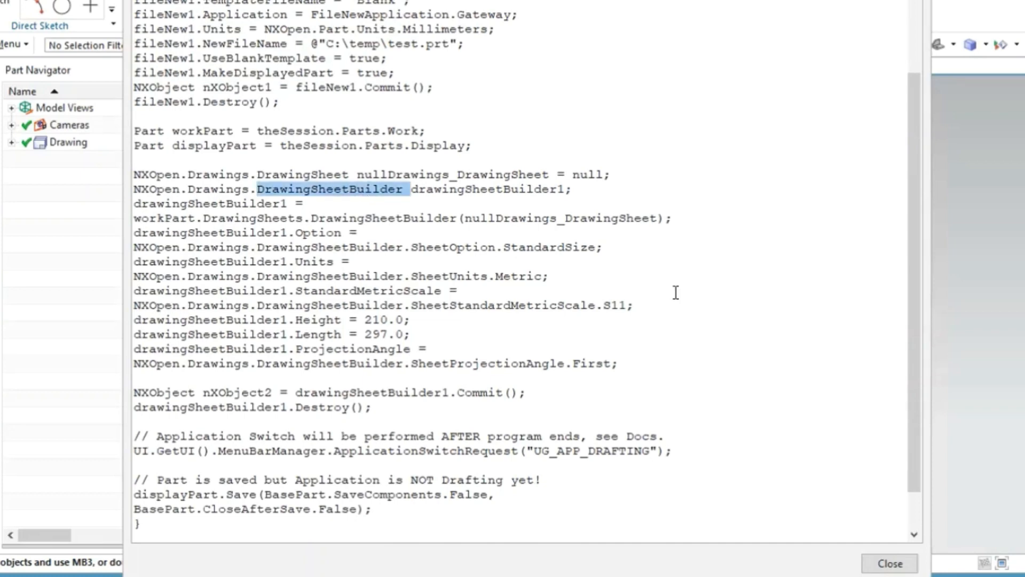
mouse_move(576, 288)
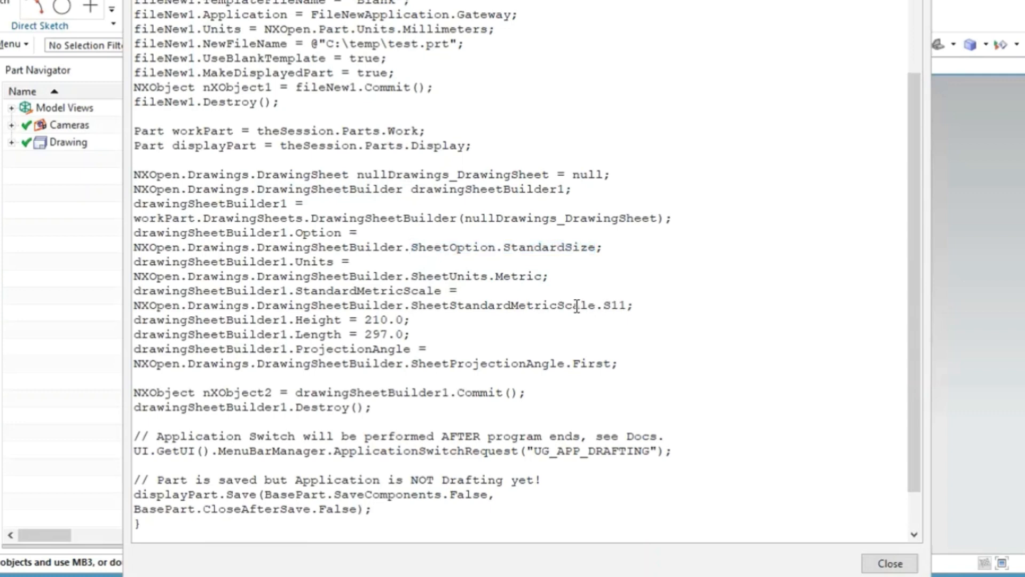
left_click(410, 335)
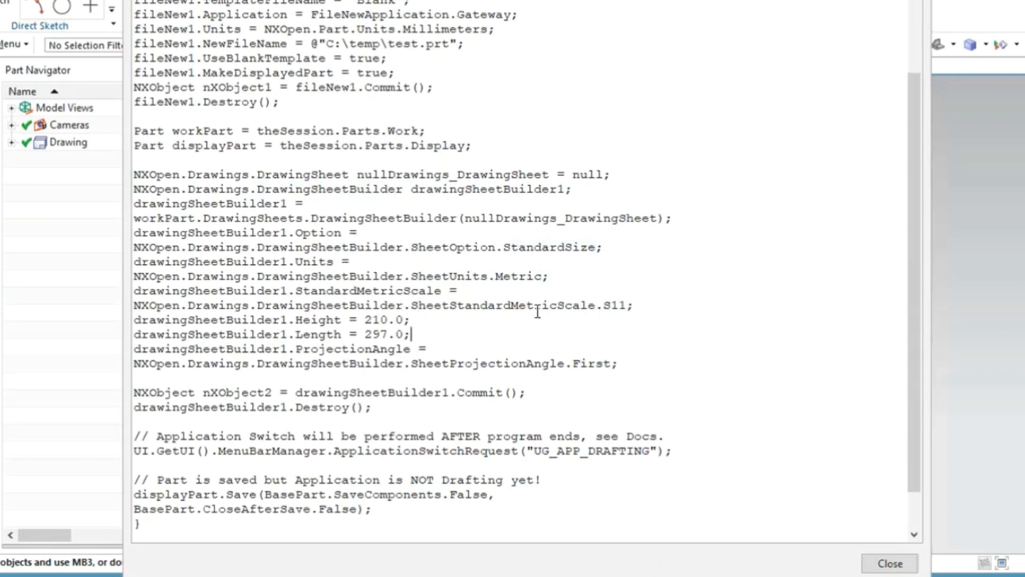
left_click(364, 334)
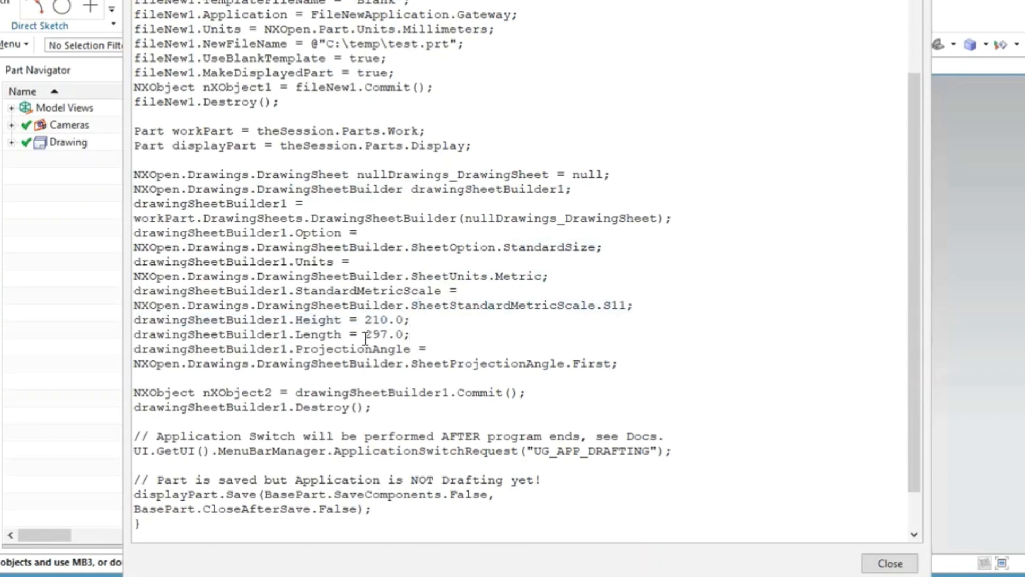
double_click(382, 334)
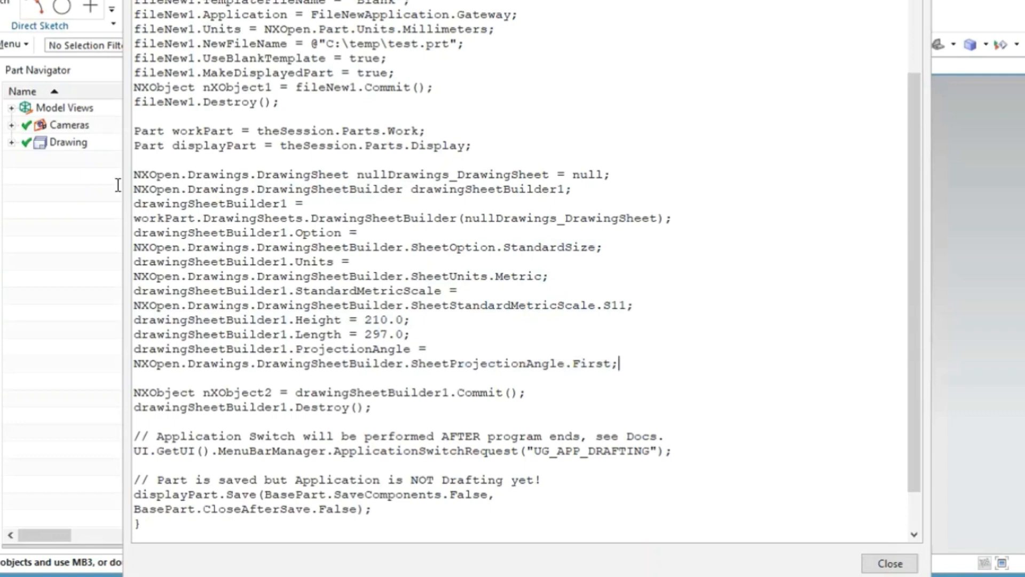
left_click_drag(133, 174, 618, 364)
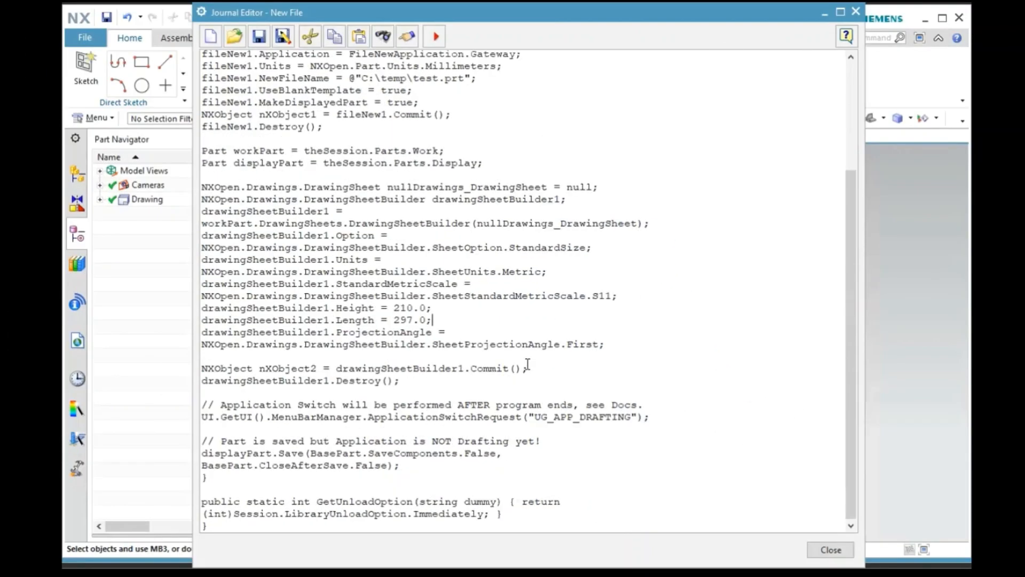
left_click_drag(337, 368, 524, 368)
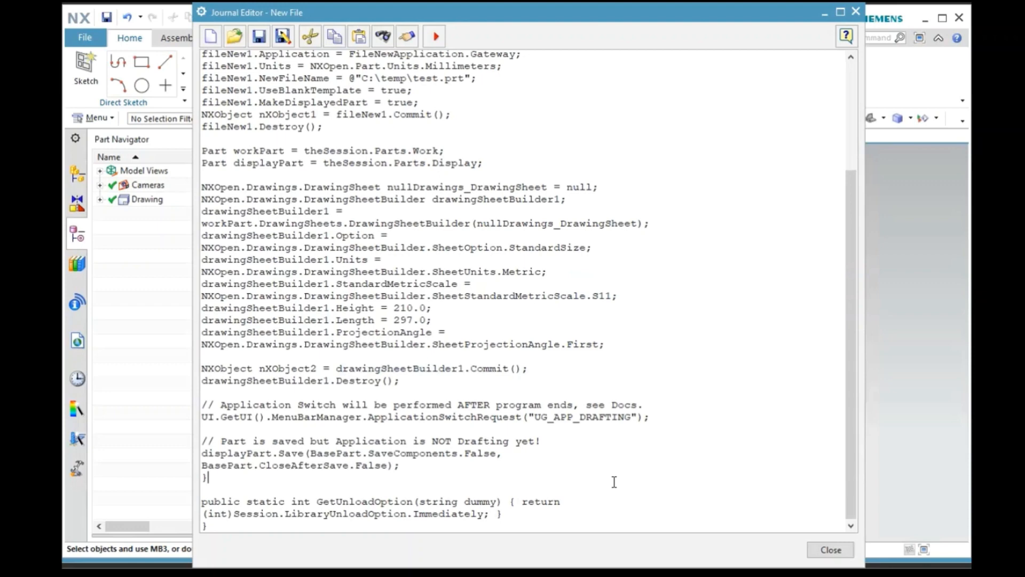
mouse_move(548, 19)
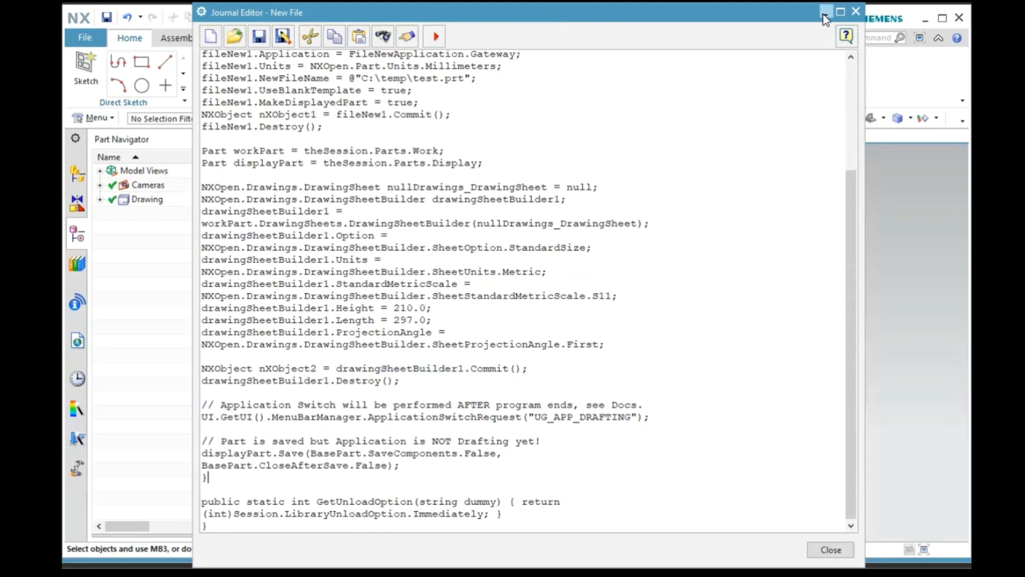
Step: Minimize the Journal Editor, then play the journal to create test.prt with a drawing sheet
left_click(825, 11)
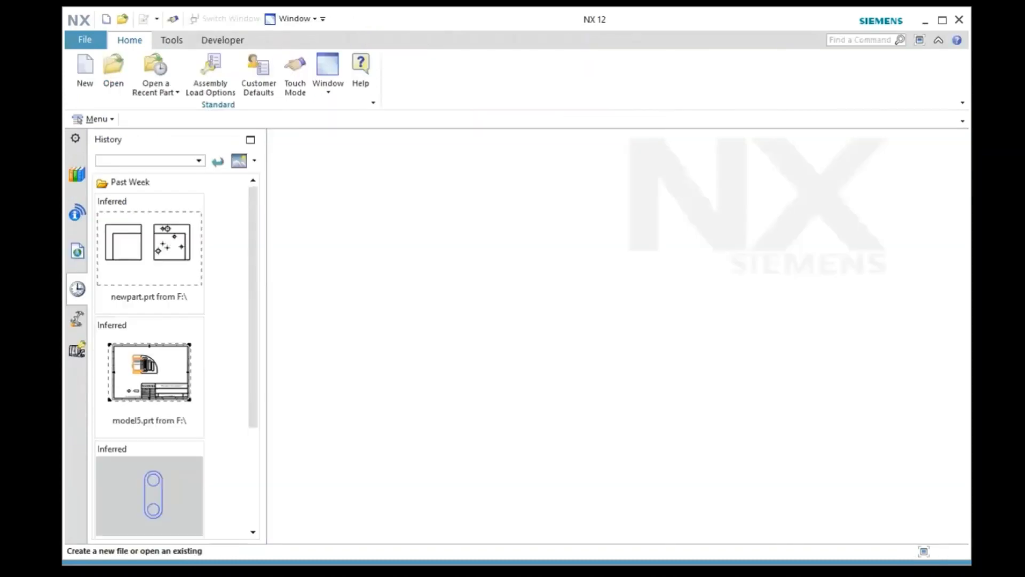
mouse_move(442, 41)
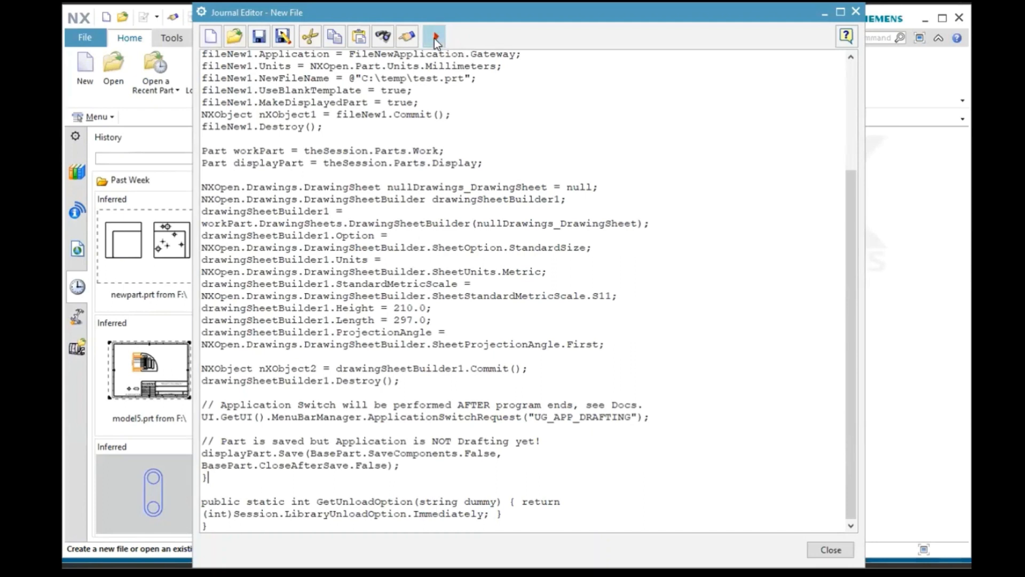
left_click(433, 35)
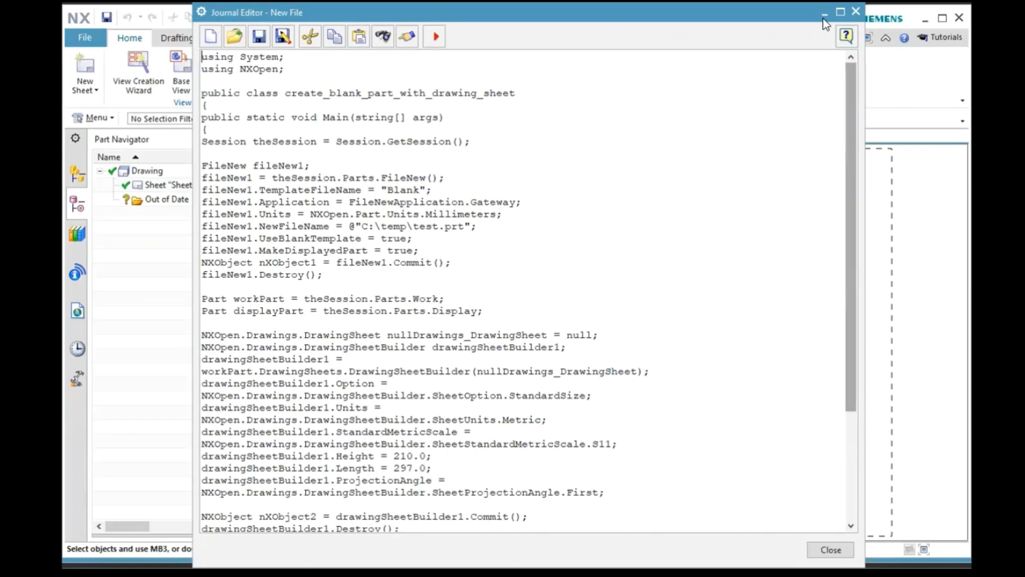
mouse_move(825, 14)
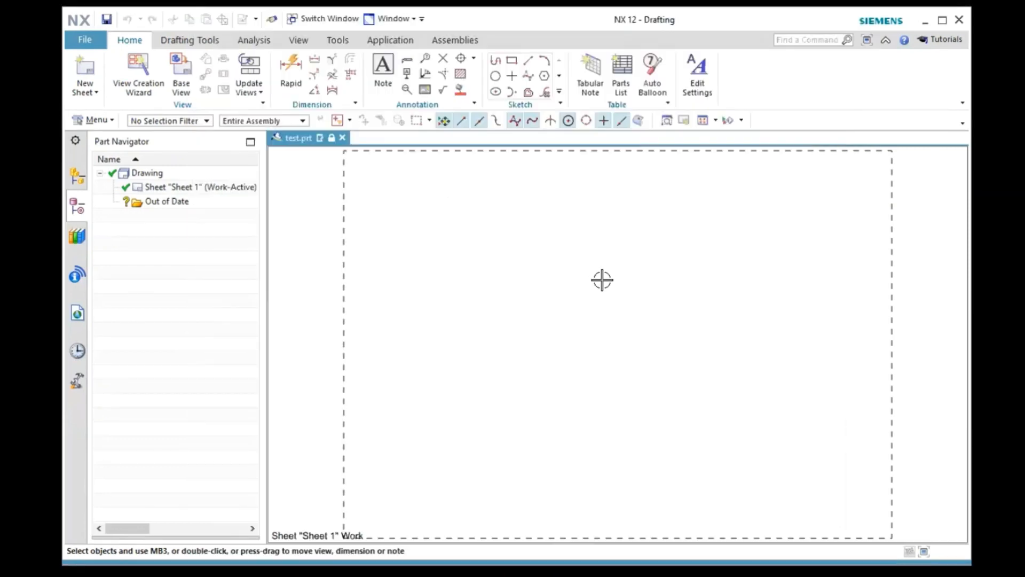
mouse_move(600, 277)
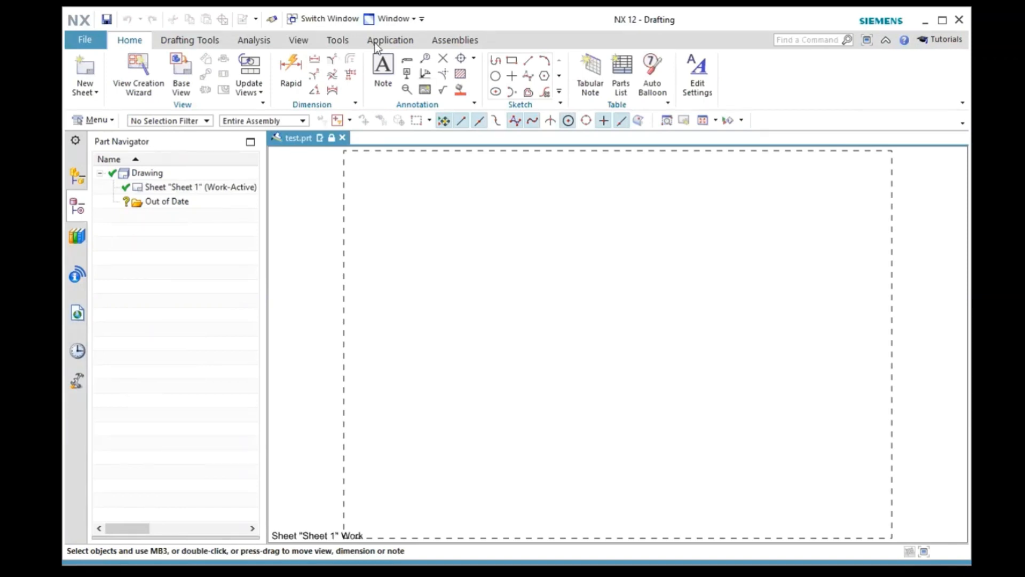
Step: Switch test.prt from Drafting to the Modeling application
left_click(390, 40)
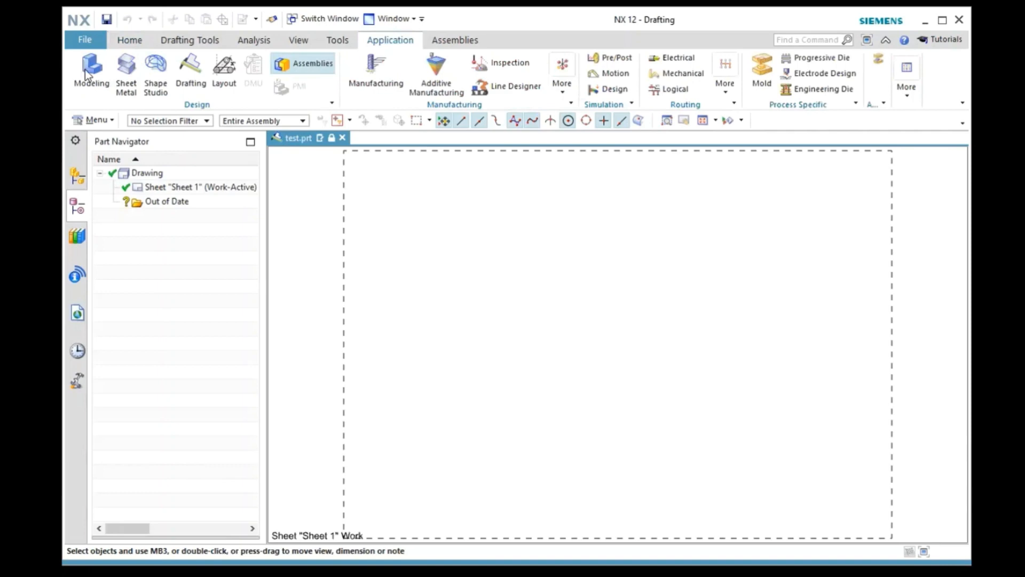
left_click(91, 69)
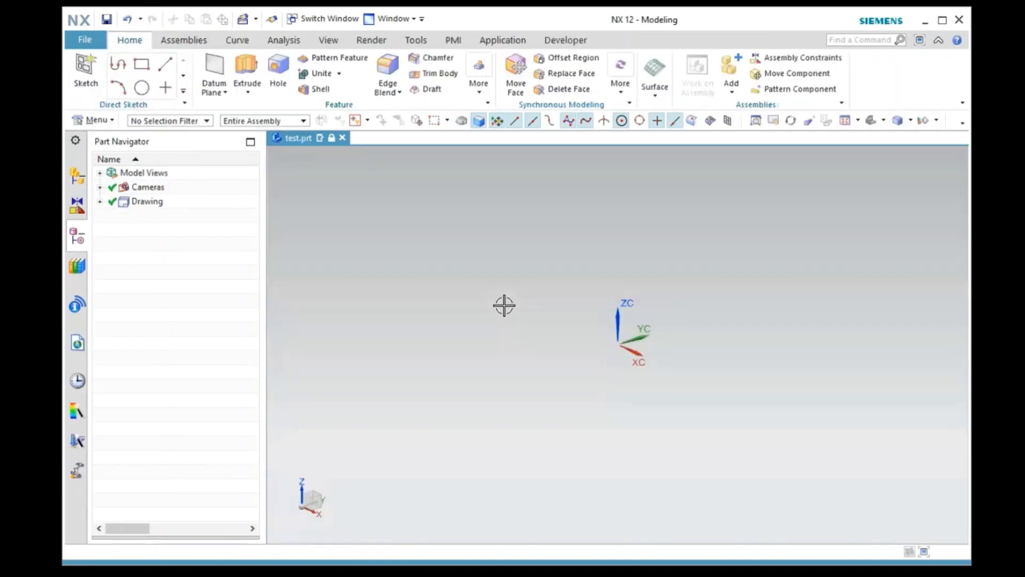
mouse_move(690, 292)
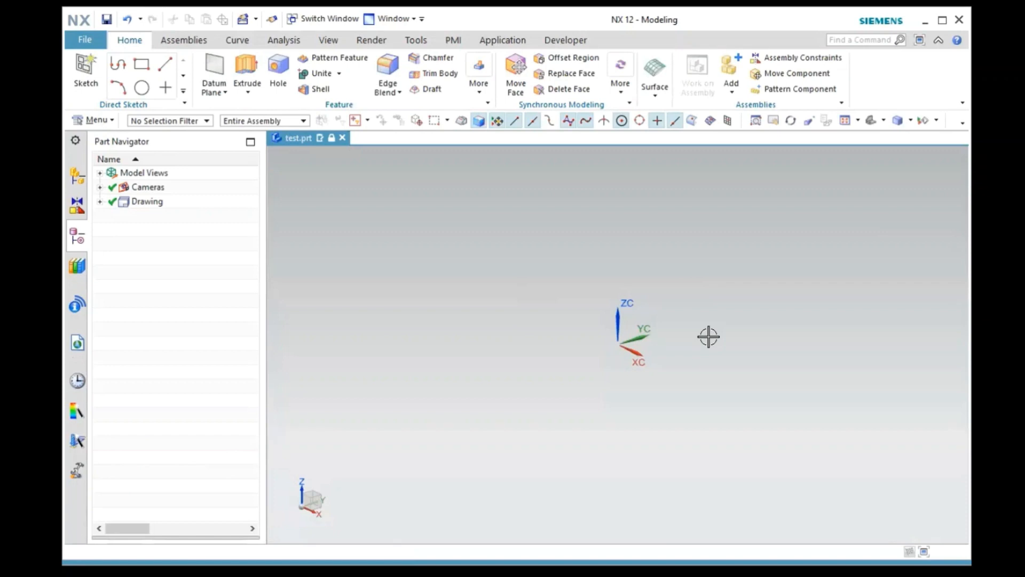
mouse_move(516, 248)
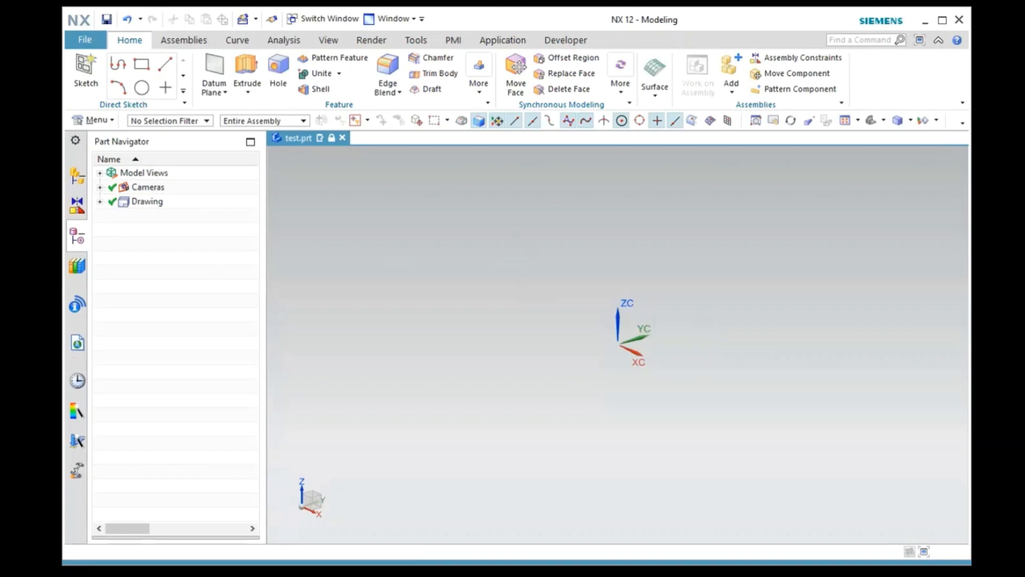
mouse_move(553, 294)
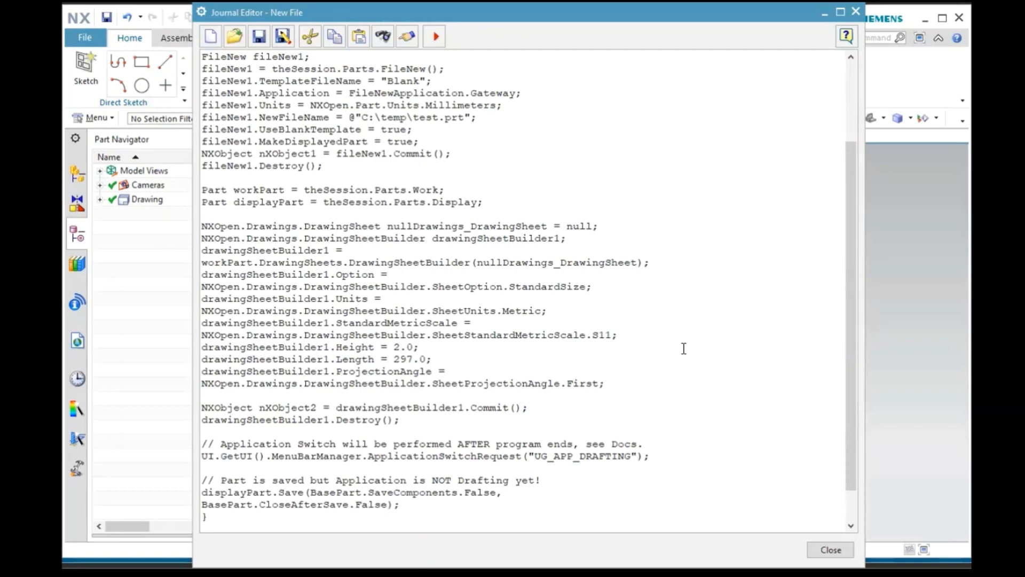
Step: Change the journal's drawing sheet height to 297.0 and length to 210.0
type("29.0")
type("10")
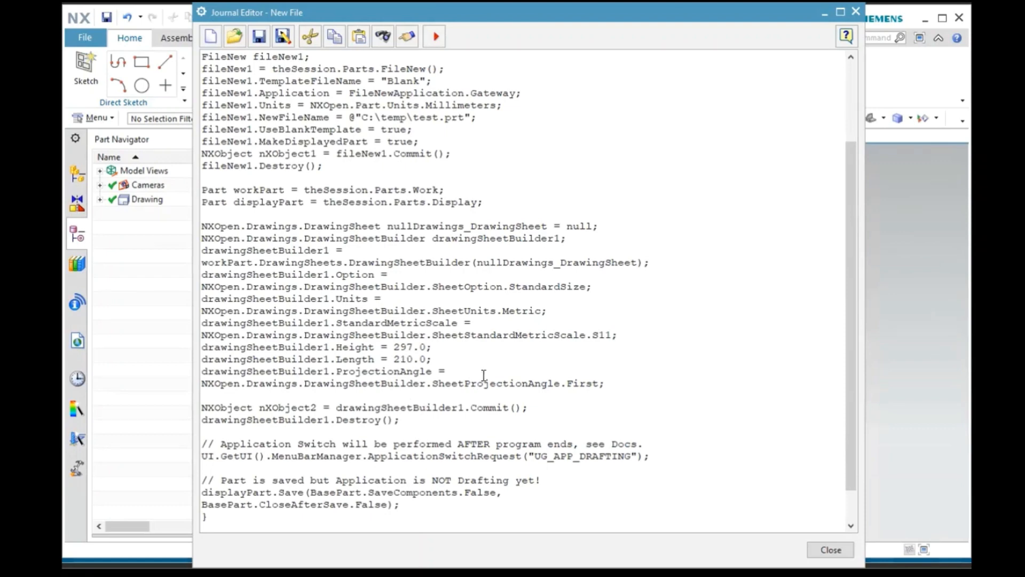
mouse_move(510, 42)
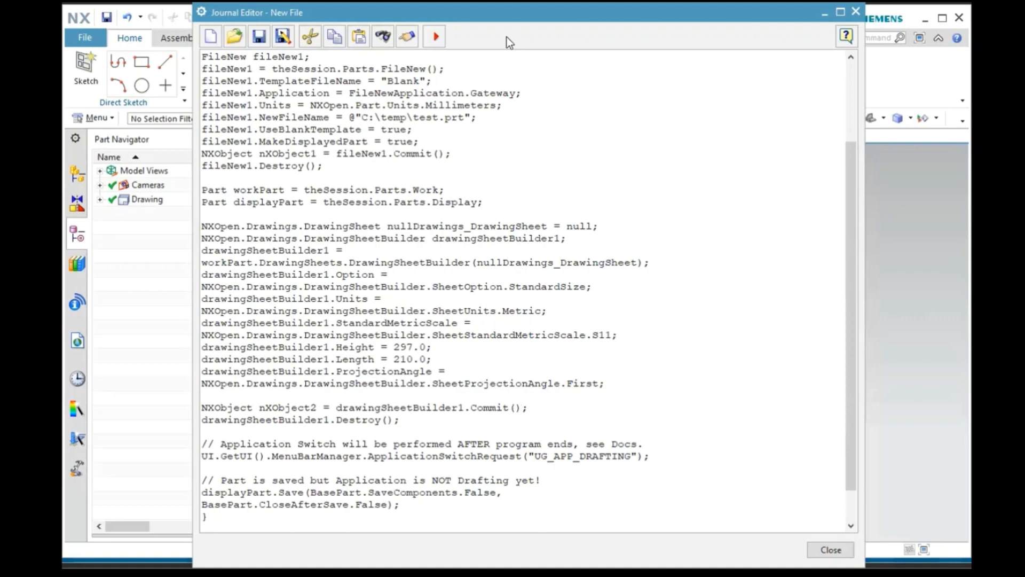
mouse_move(510, 24)
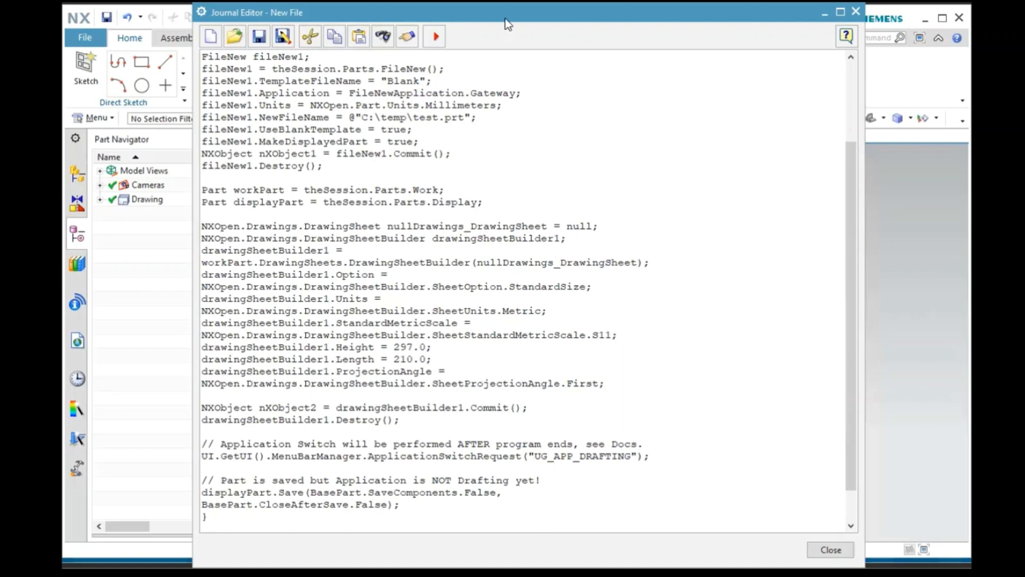
mouse_move(349, 139)
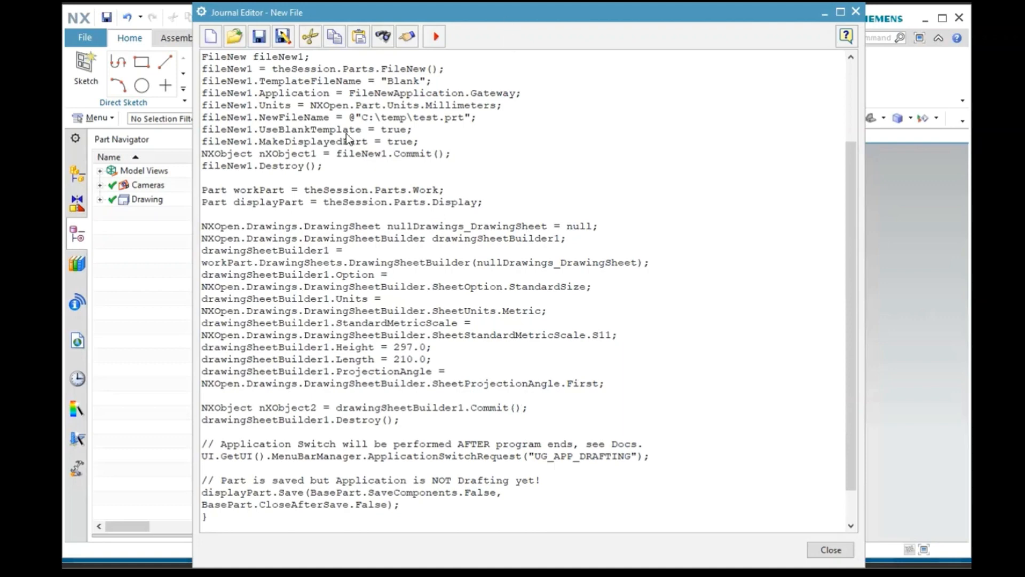
left_click(434, 36)
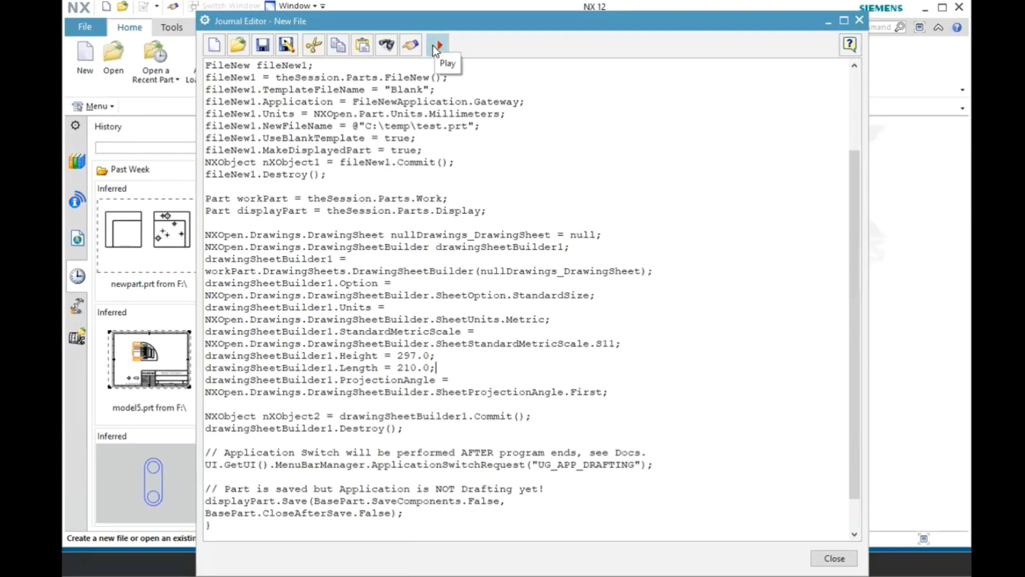
Step: Run the edited journal to produce test.prt with a portrait A4 sheet in Drafting
left_click(437, 44)
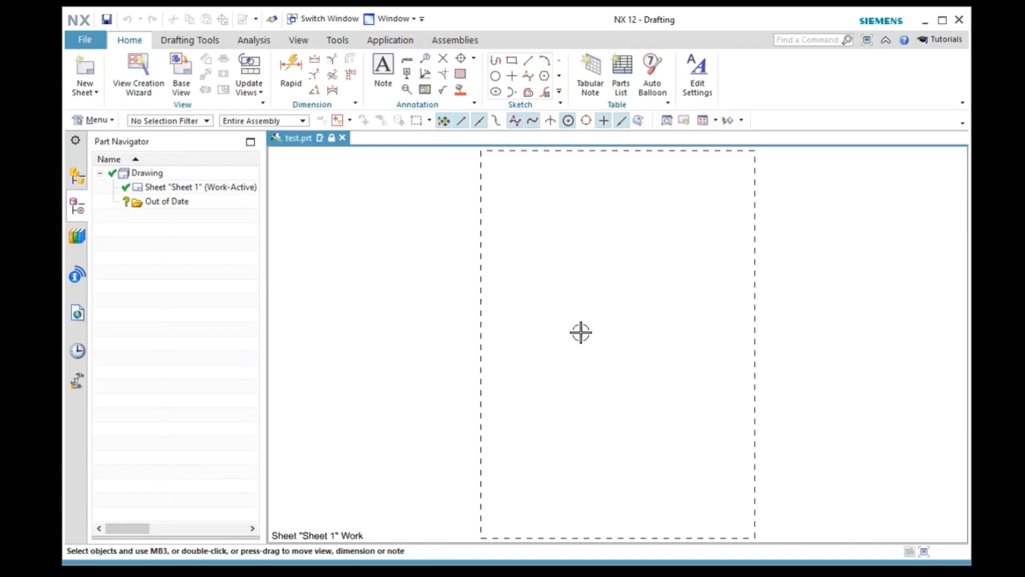
mouse_move(790, 410)
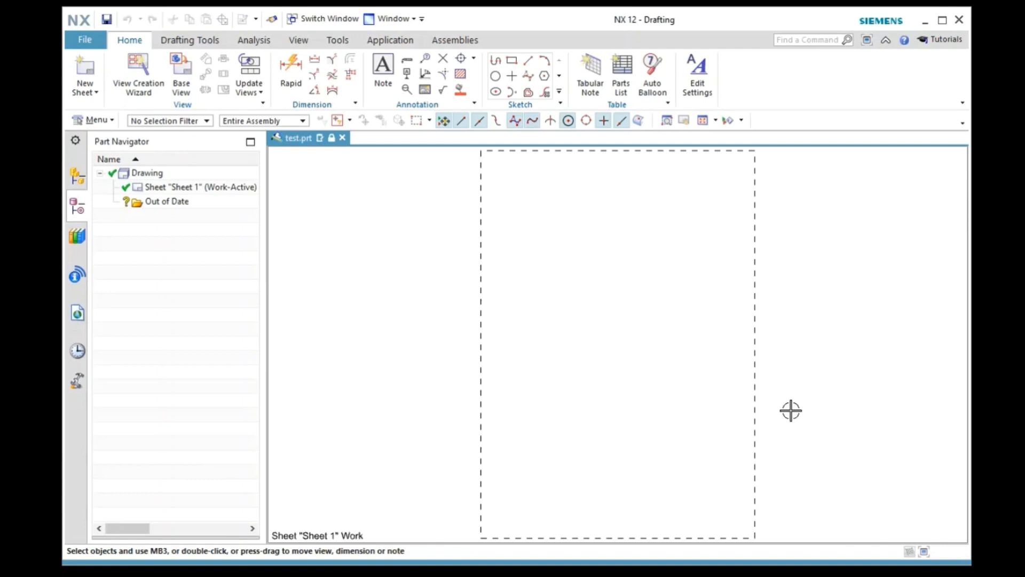